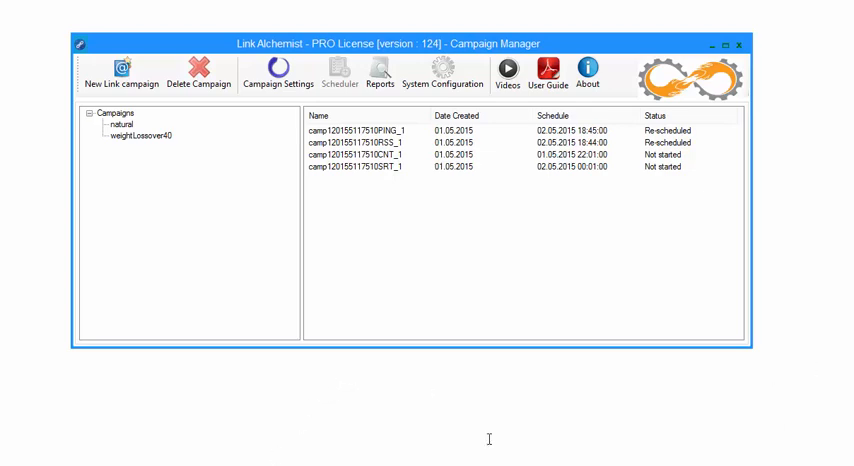
mouse_move(293, 310)
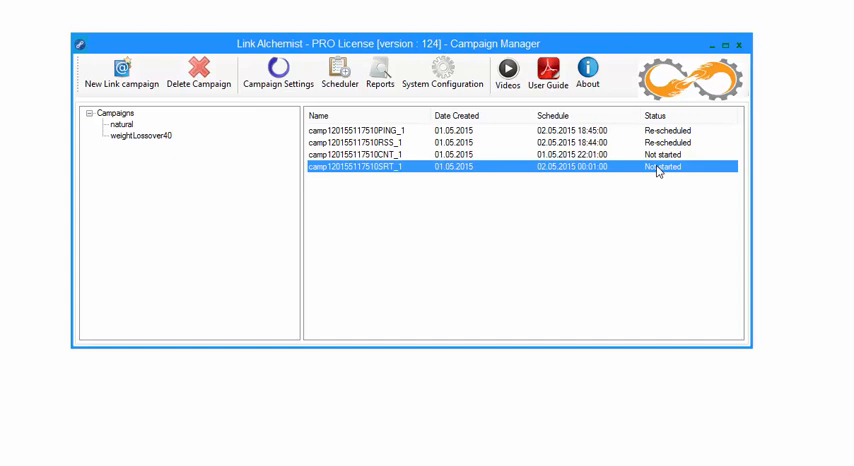
mouse_move(680, 155)
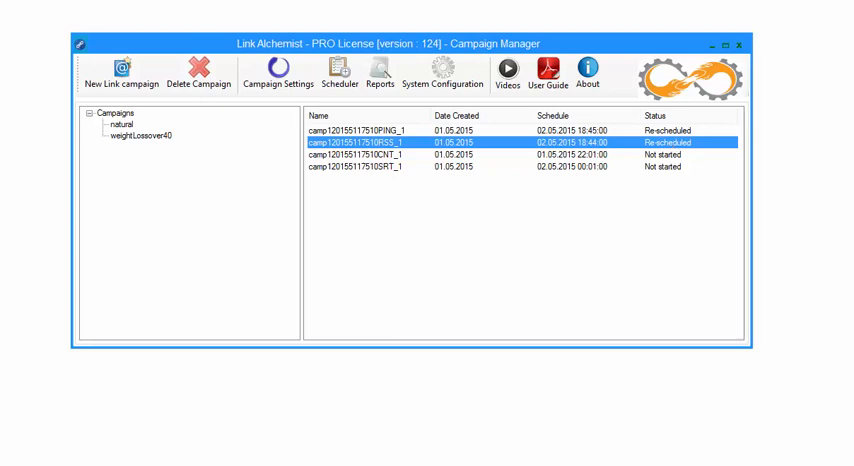
mouse_move(686, 191)
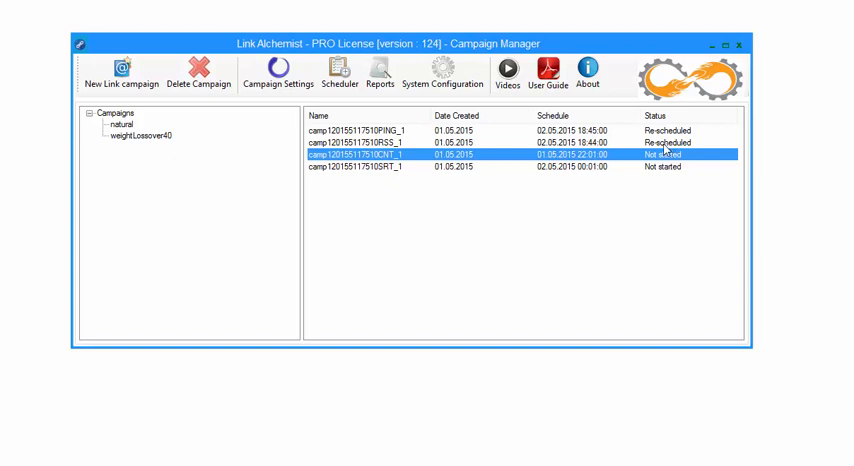
mouse_move(121, 70)
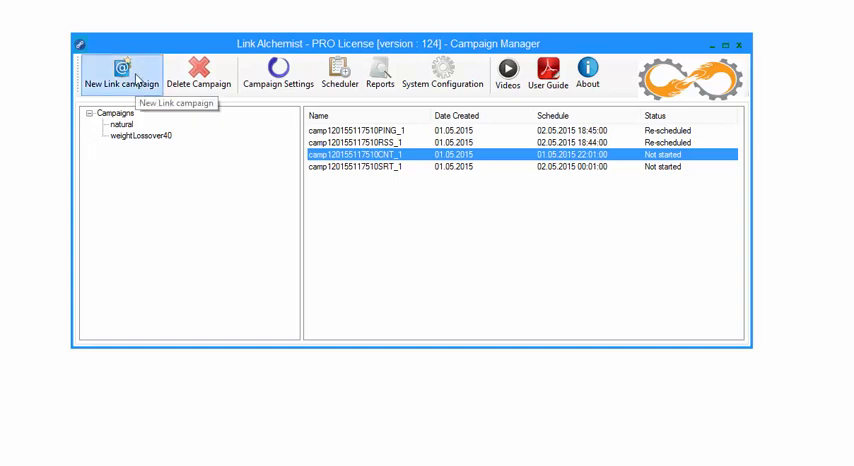
Step: Start a new link campaign named 'hypnosis' and save it
click(120, 66)
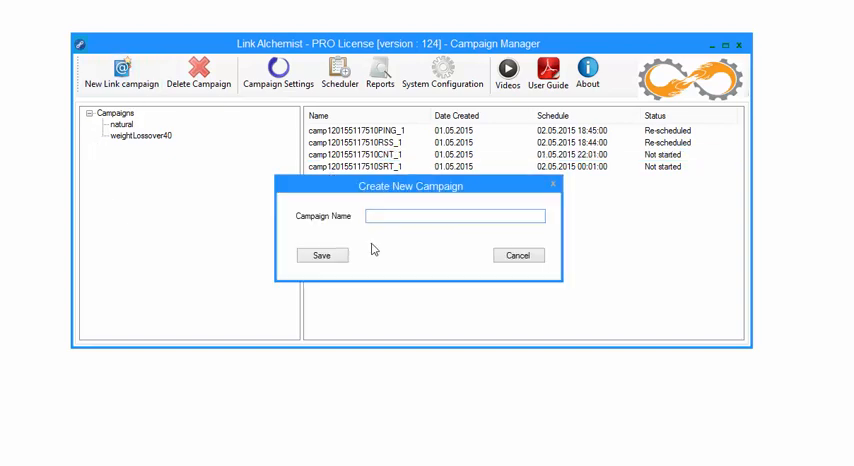
text(hypnosis)
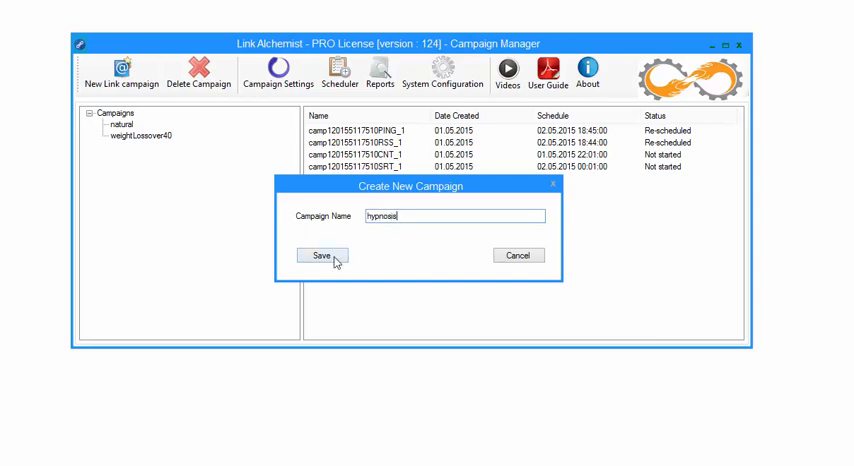
click(320, 255)
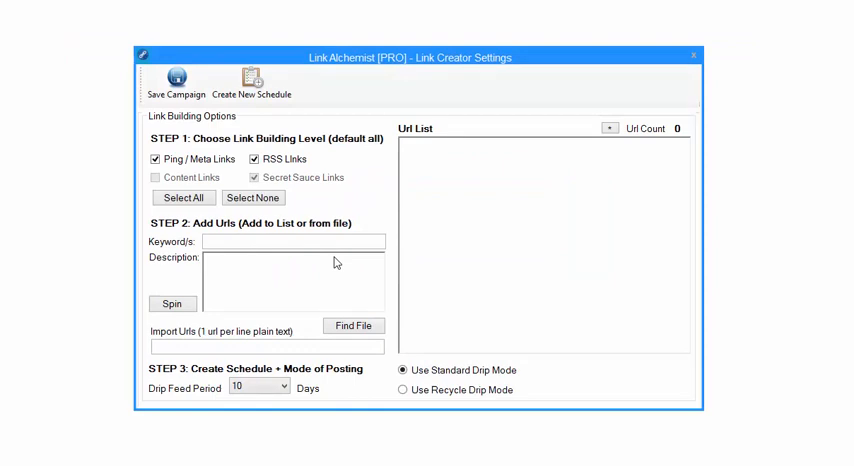
mouse_move(275, 125)
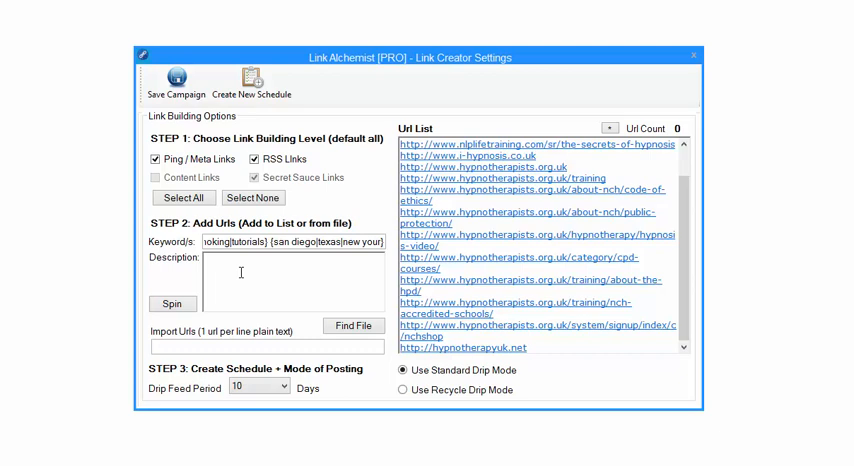
Step: Enter the description 'Learn how the pro's use hypnosis to sell product, change lives and remove fear'
text(Learn how the pro's use hypnosis to sell product, change lives and remove fear)
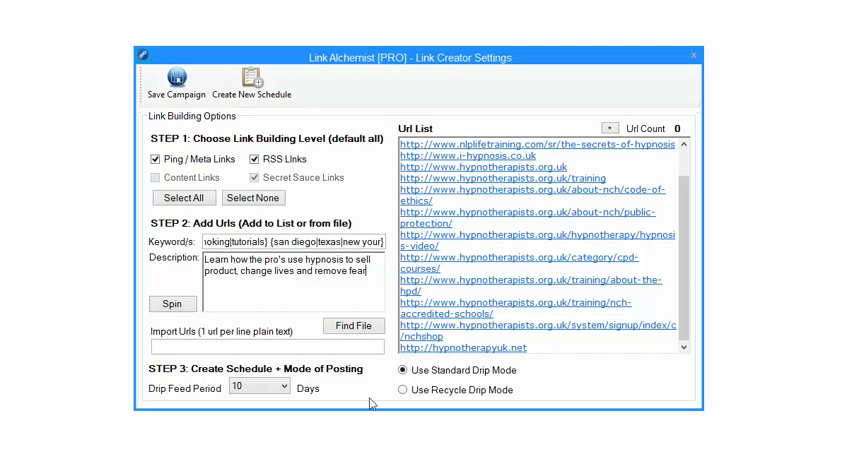
mouse_move(480, 389)
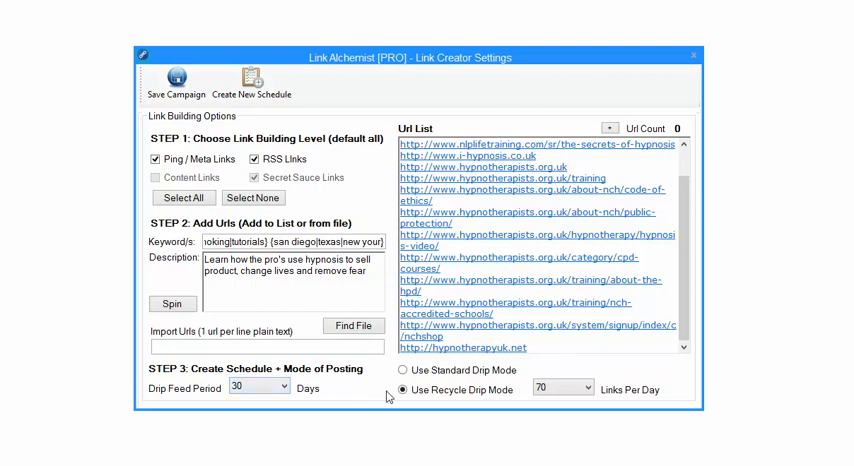
mouse_move(268, 375)
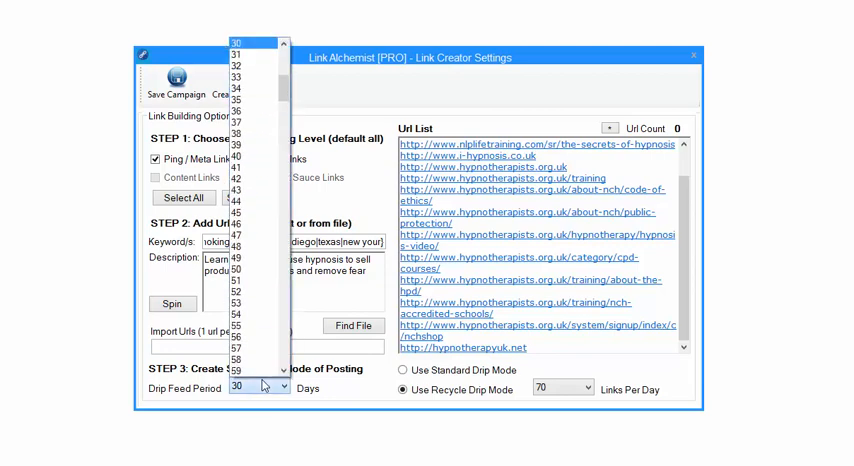
Step: Set a 54-day drip feed period and count the URLs, showing 15
click(250, 310)
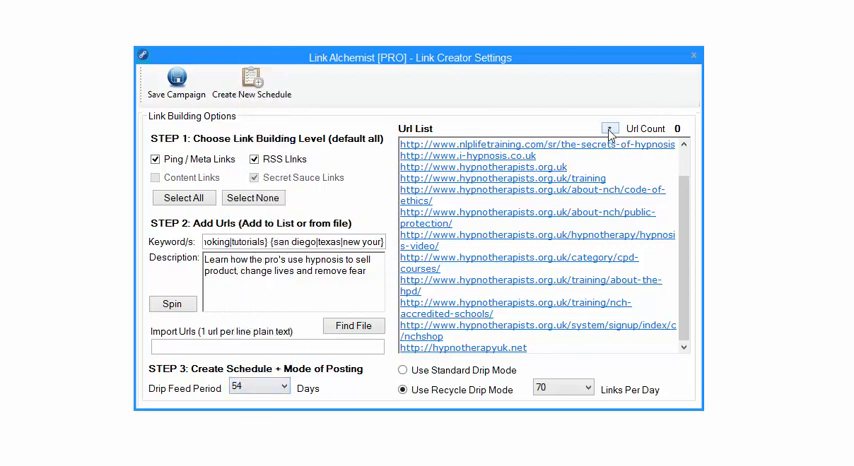
click(610, 128)
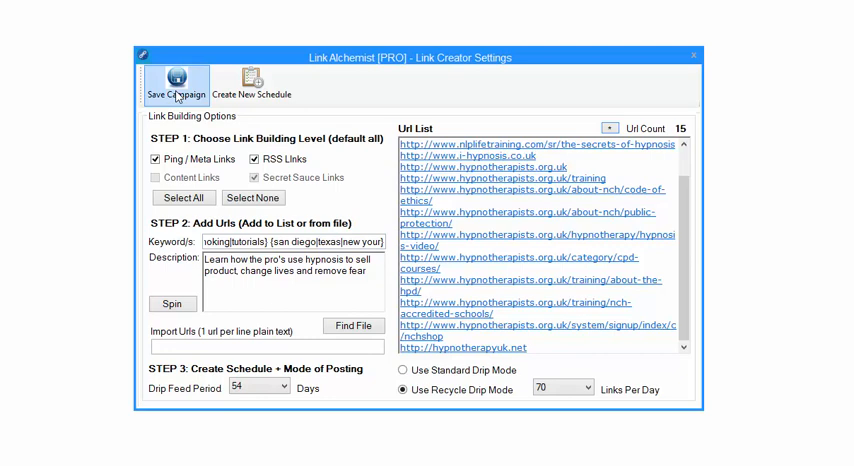
Step: Save the hypnosis campaign settings and acknowledge the saved confirmation
click(177, 86)
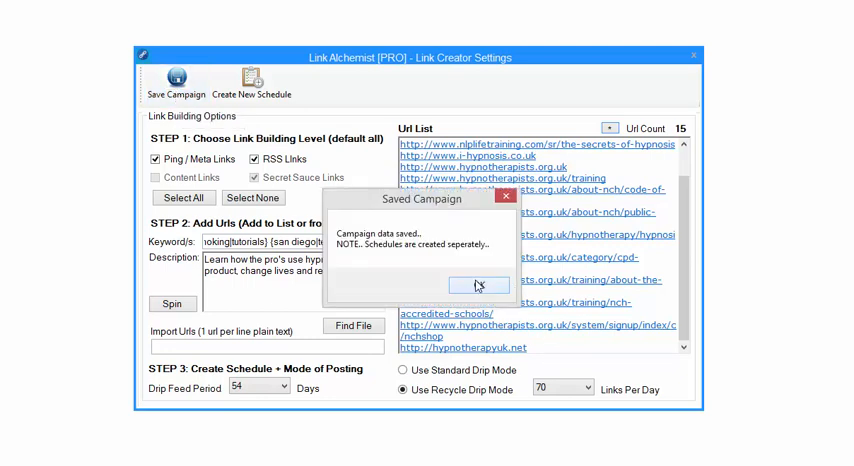
click(478, 284)
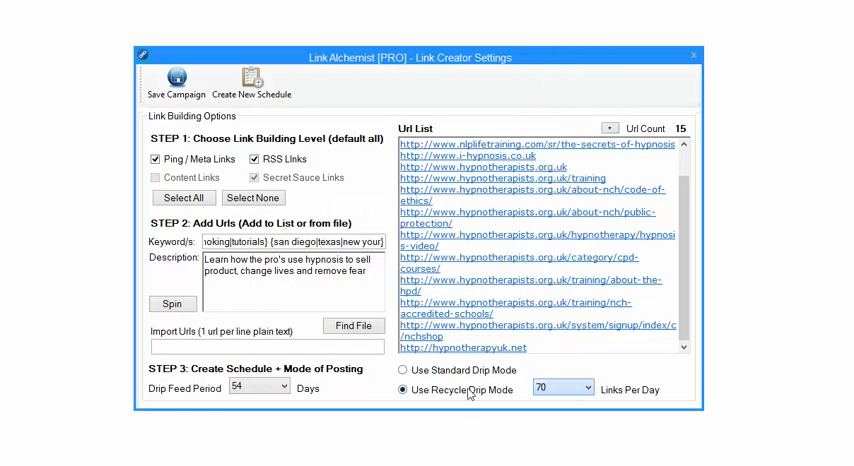
mouse_move(693, 56)
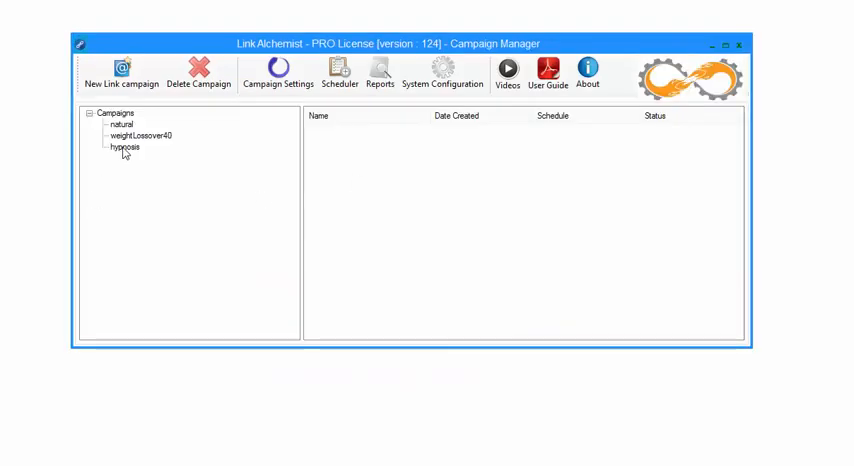
click(124, 148)
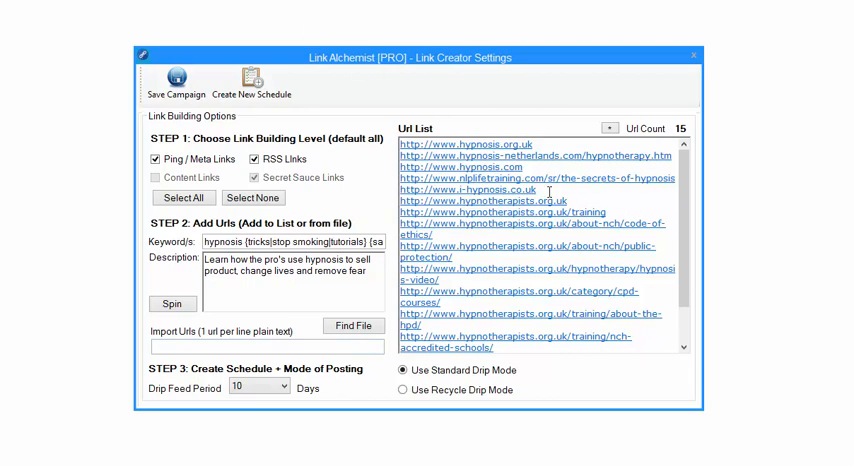
mouse_move(510, 196)
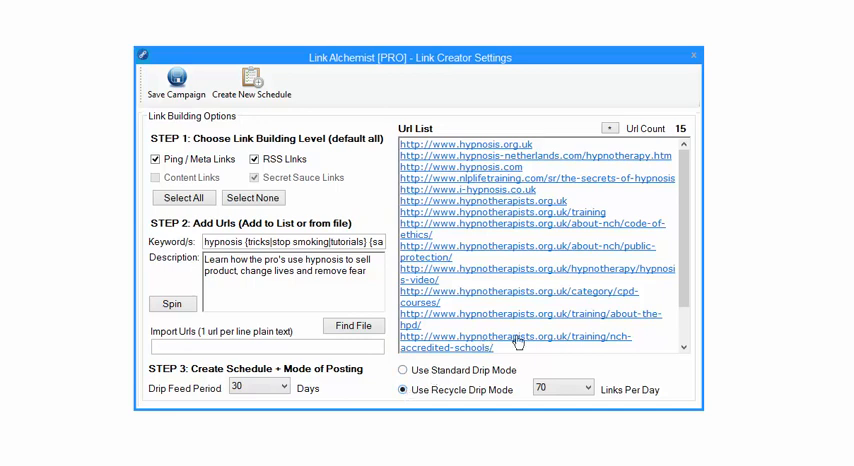
mouse_move(485, 205)
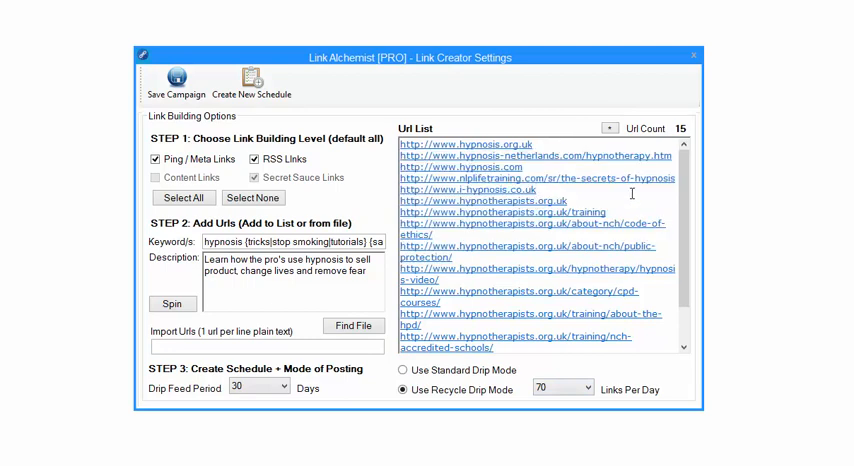
Step: Set Links Per Day to 93 for the hypnosis campaign
click(588, 389)
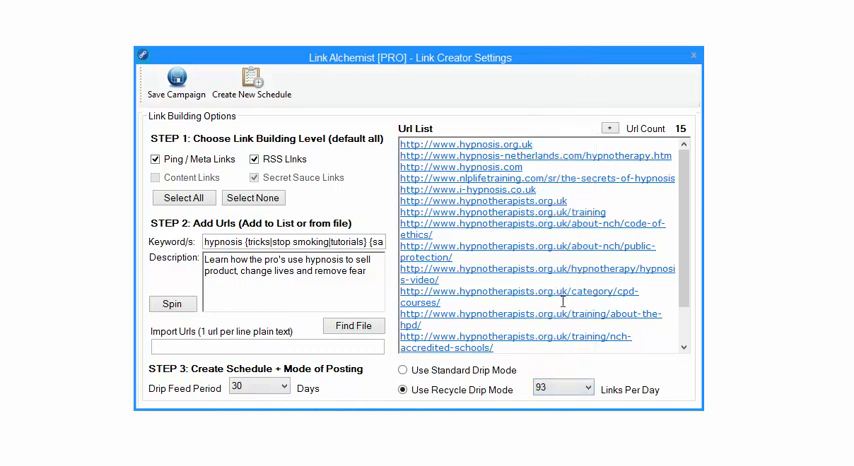
mouse_move(308, 183)
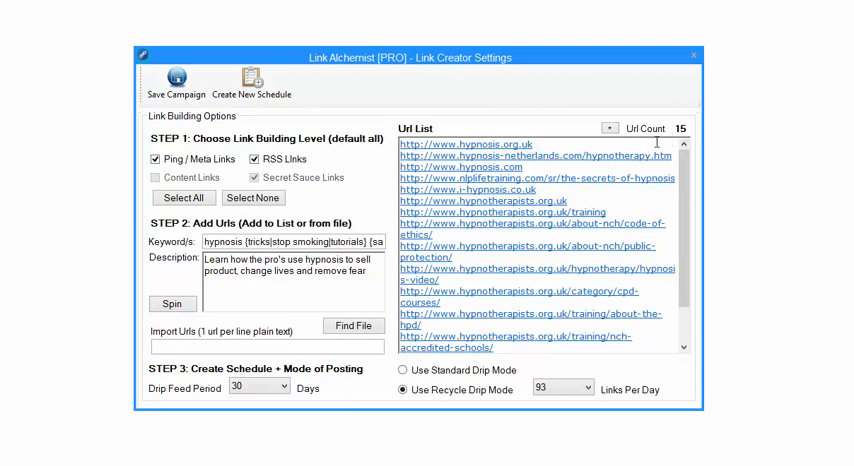
Step: Deselect the URL list and recount the hypnosis URLs, now showing 30
scroll(down, 3)
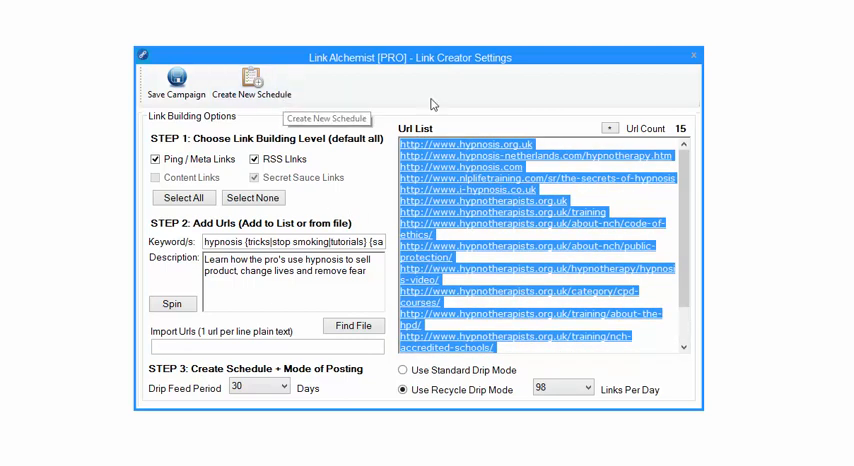
scroll(down, 3)
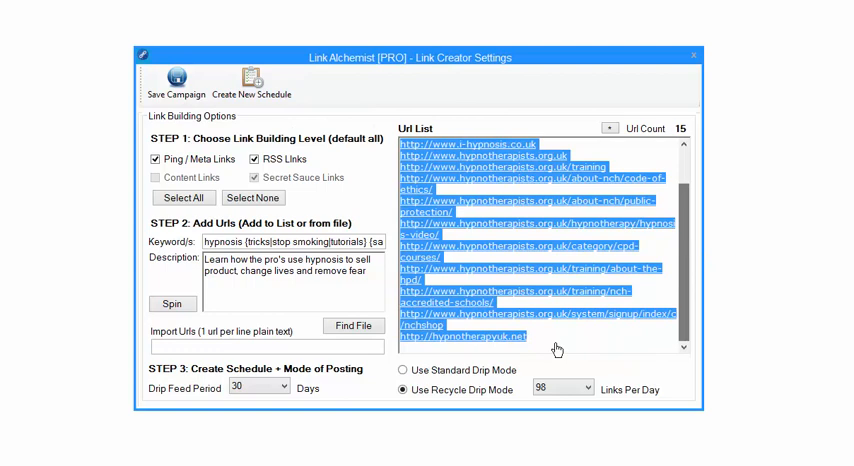
click(540, 336)
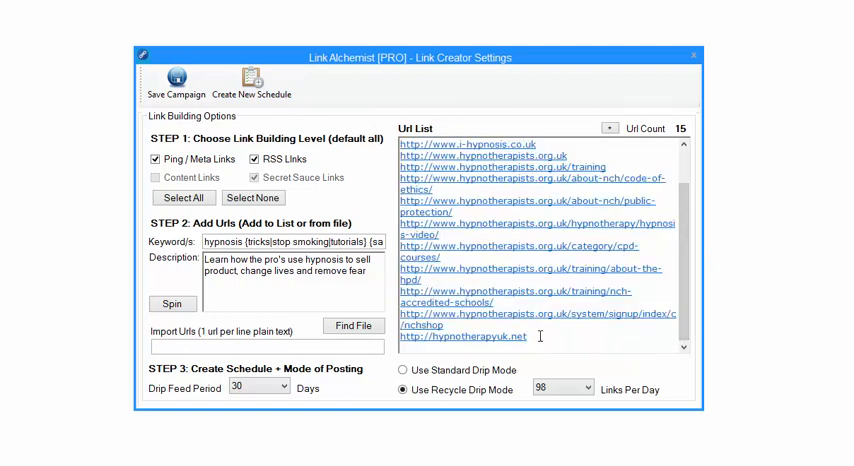
scroll(up, 3)
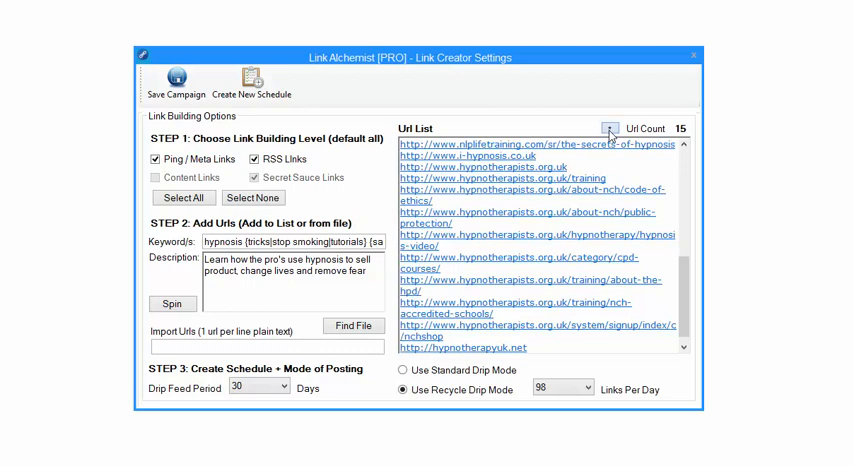
click(611, 128)
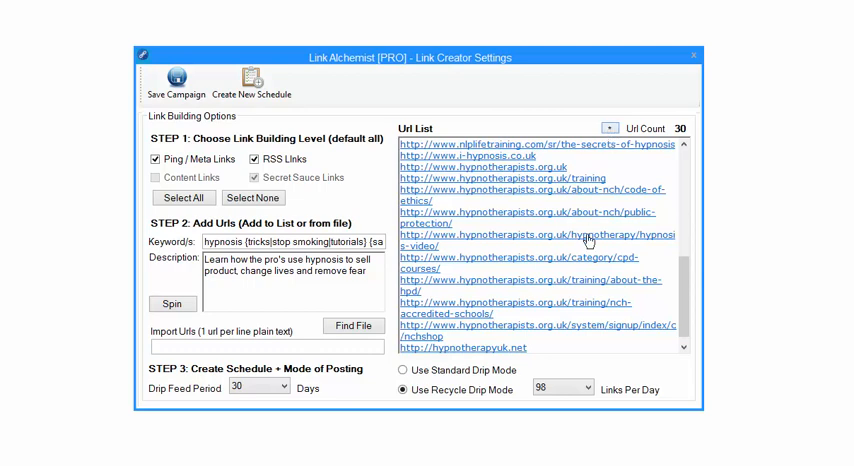
mouse_move(581, 158)
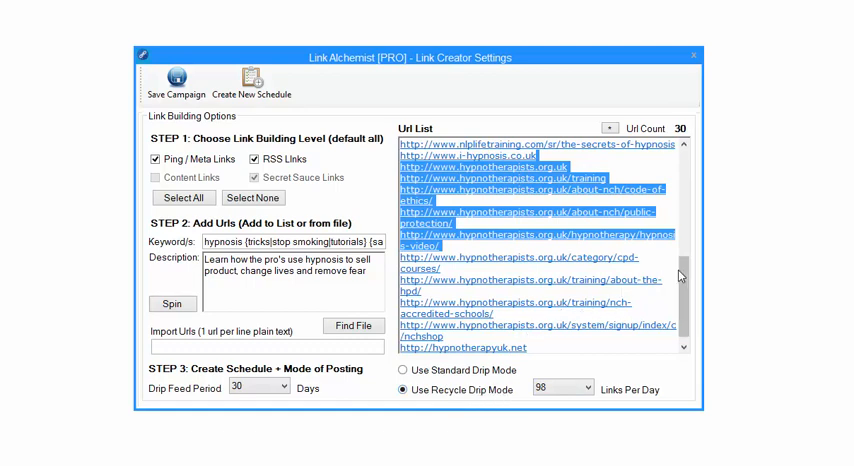
scroll(up, 3)
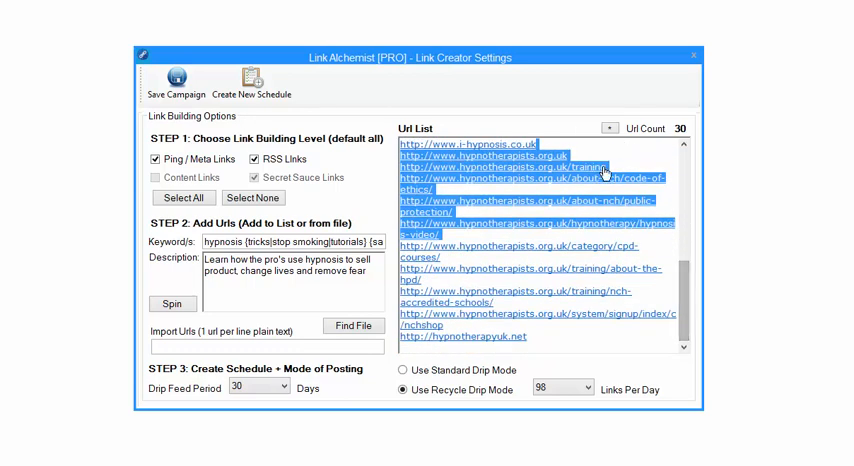
mouse_move(555, 230)
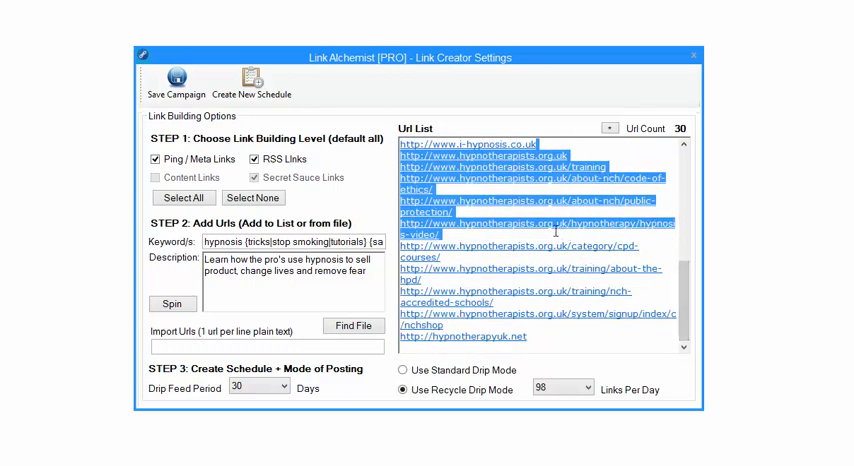
mouse_move(358, 155)
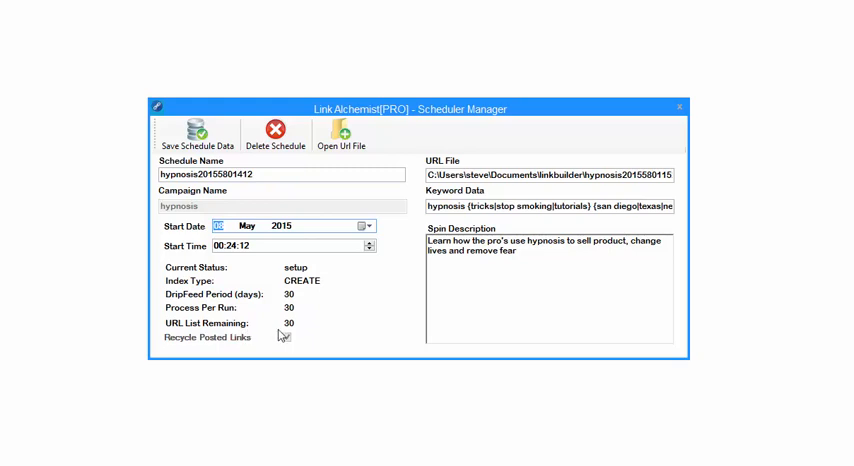
click(287, 337)
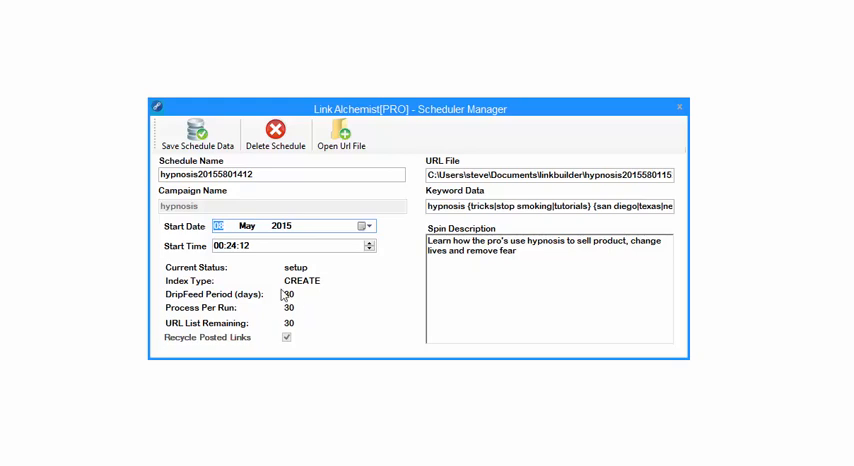
mouse_move(320, 301)
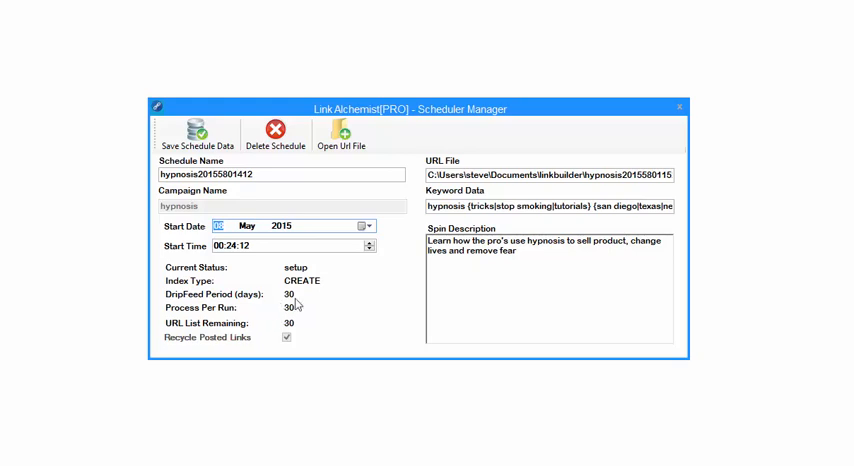
mouse_move(270, 311)
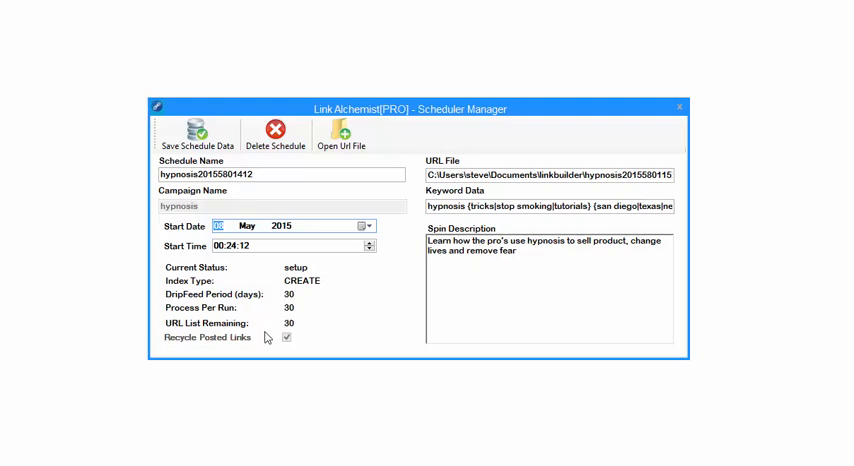
mouse_move(331, 318)
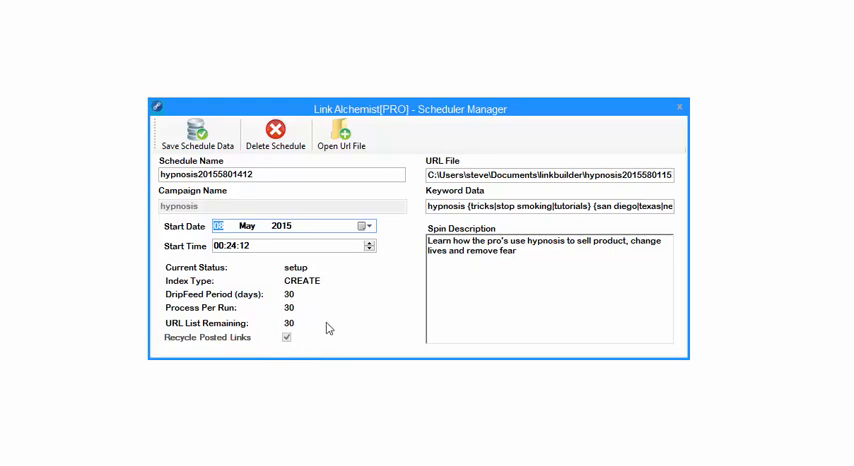
mouse_move(305, 318)
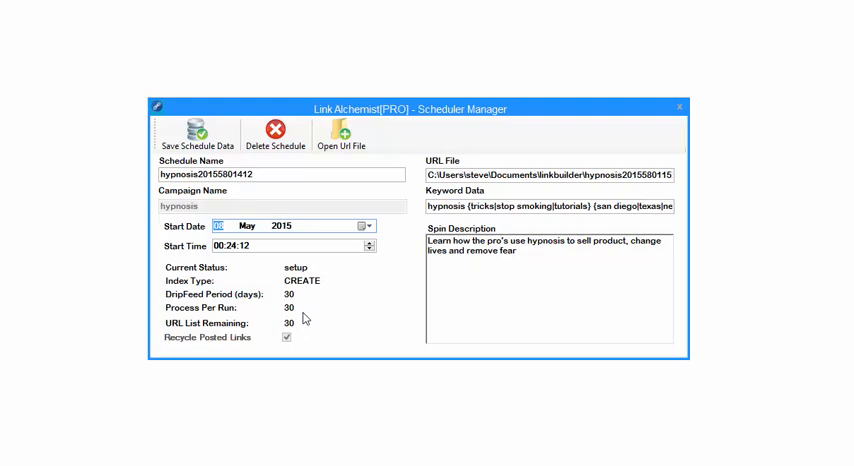
mouse_move(197, 134)
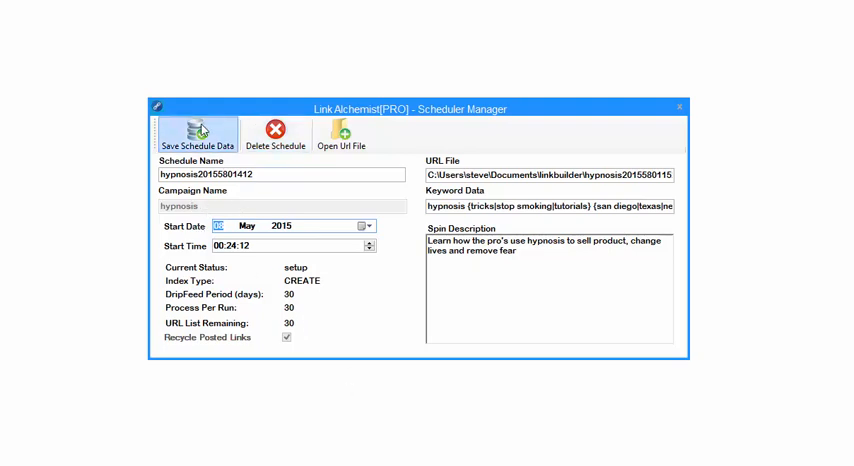
Step: Save the SRT schedule data and dismiss the Info and Schedule Information messages
click(198, 135)
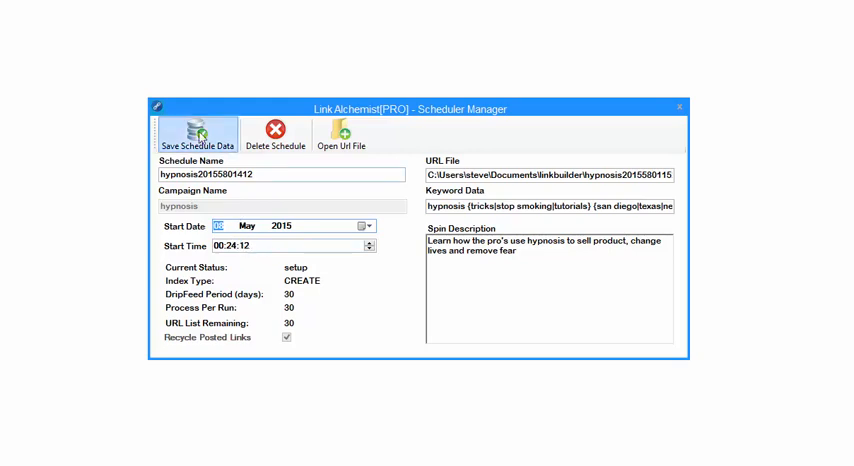
click(190, 135)
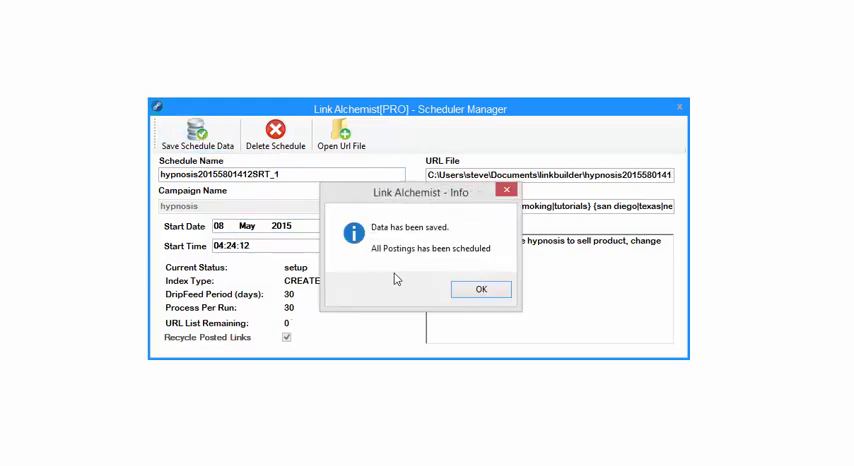
click(480, 289)
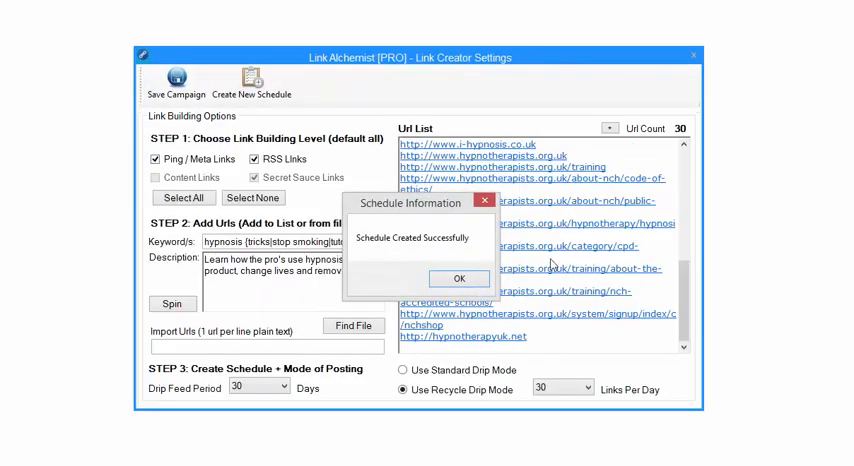
click(458, 278)
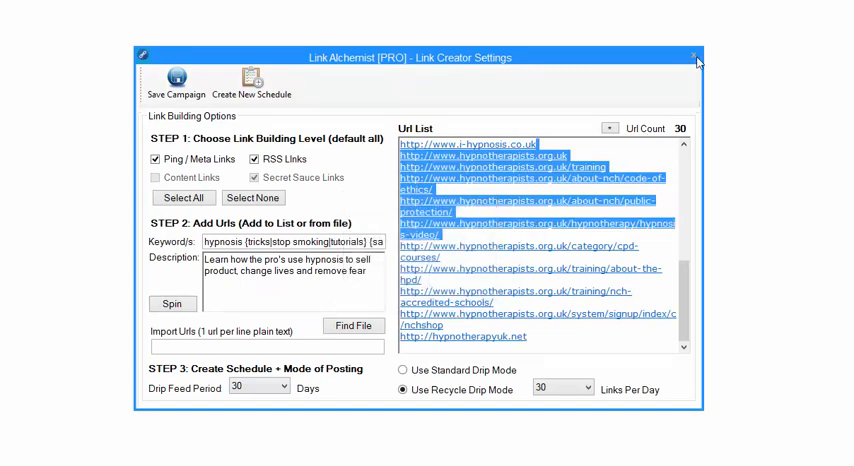
Step: Close Link Creator Settings to view the PING, RSS and SRT schedules
click(694, 57)
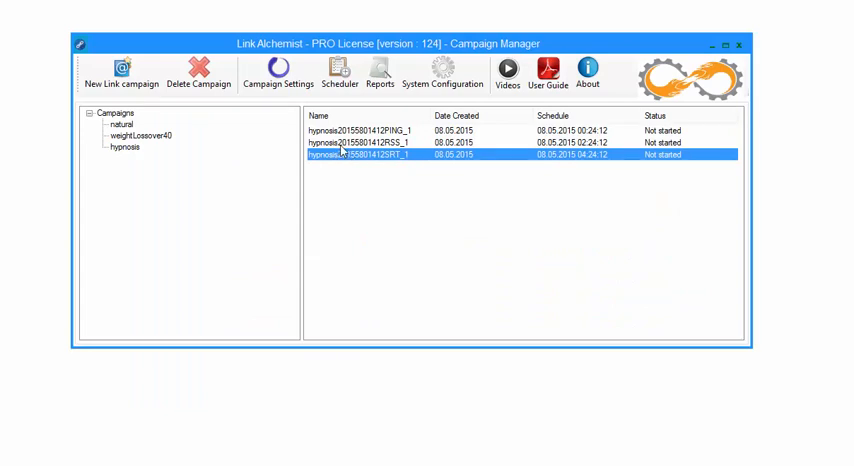
mouse_move(678, 161)
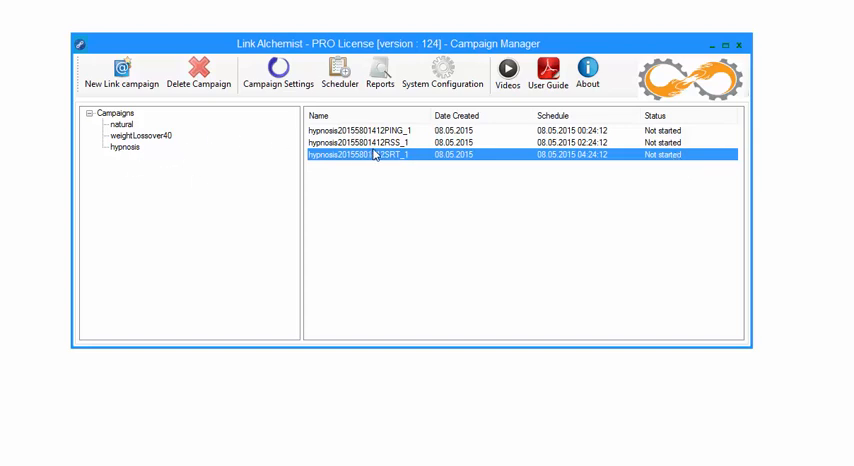
right_click(380, 156)
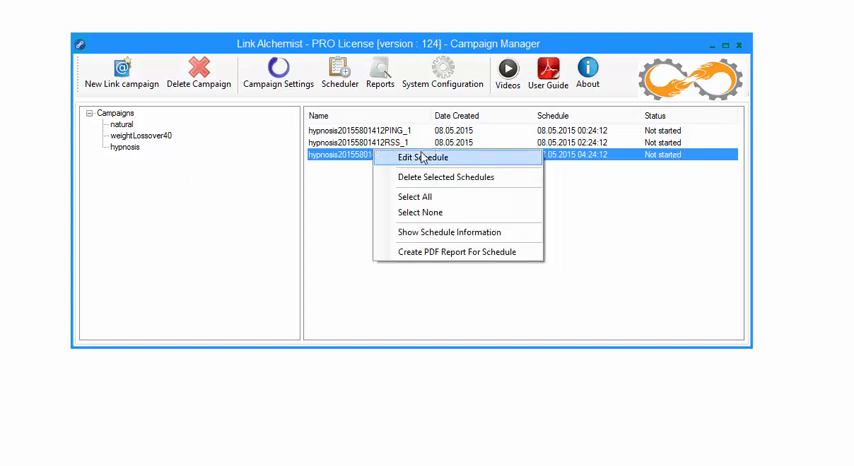
click(417, 160)
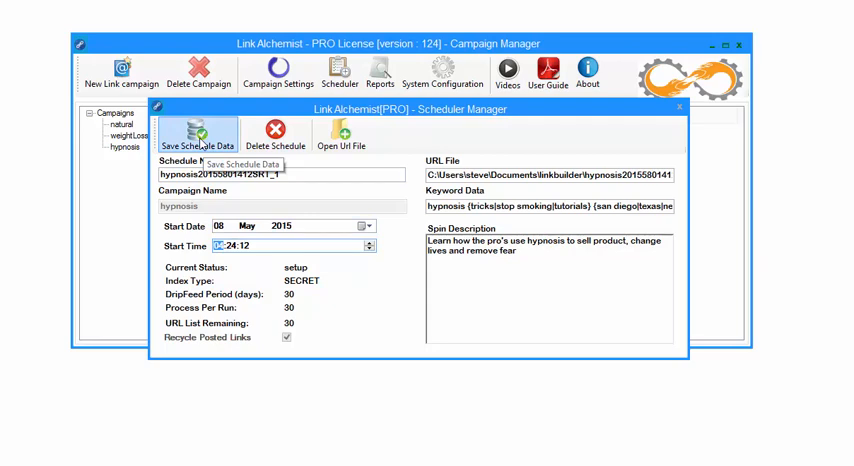
mouse_move(276, 145)
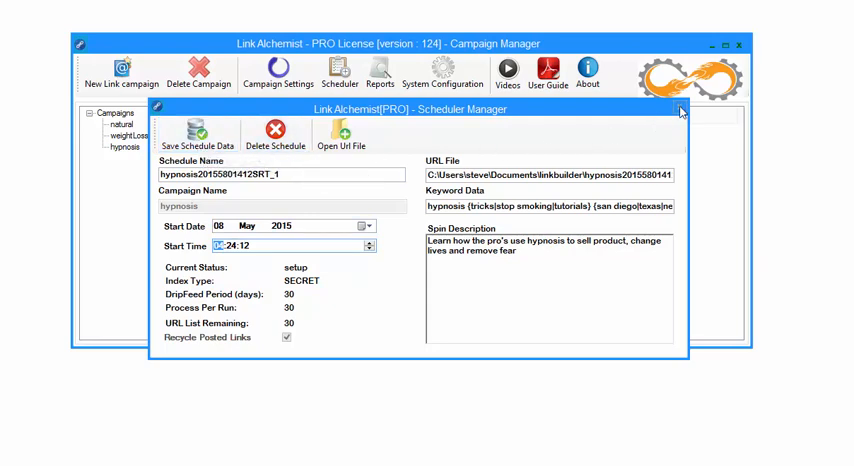
click(681, 111)
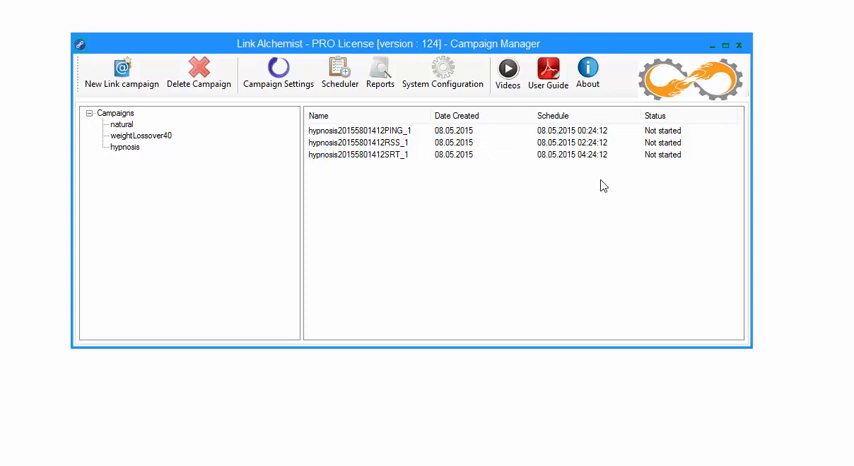
mouse_move(517, 196)
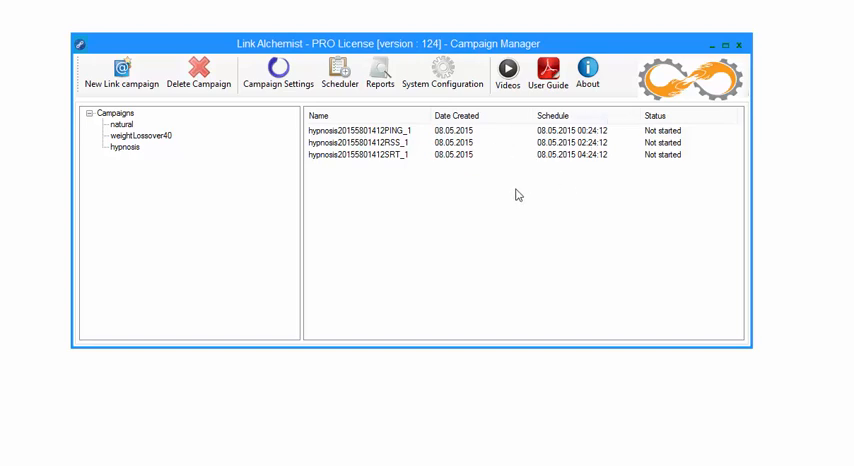
mouse_move(493, 211)
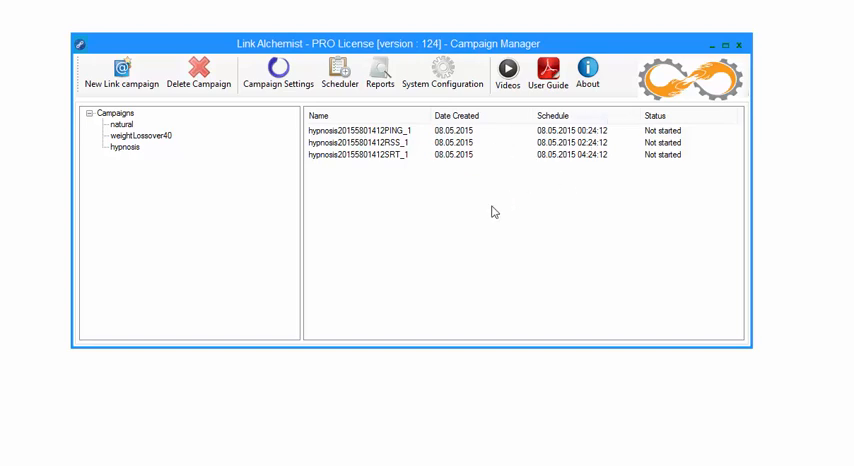
mouse_move(505, 177)
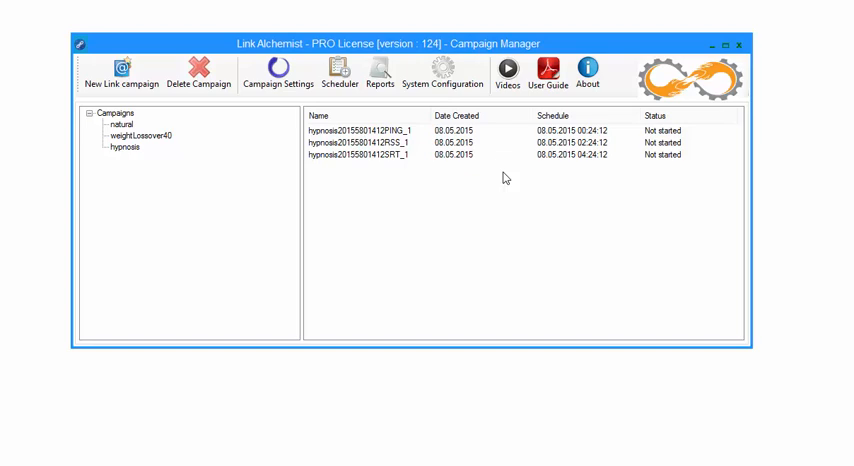
mouse_move(358, 149)
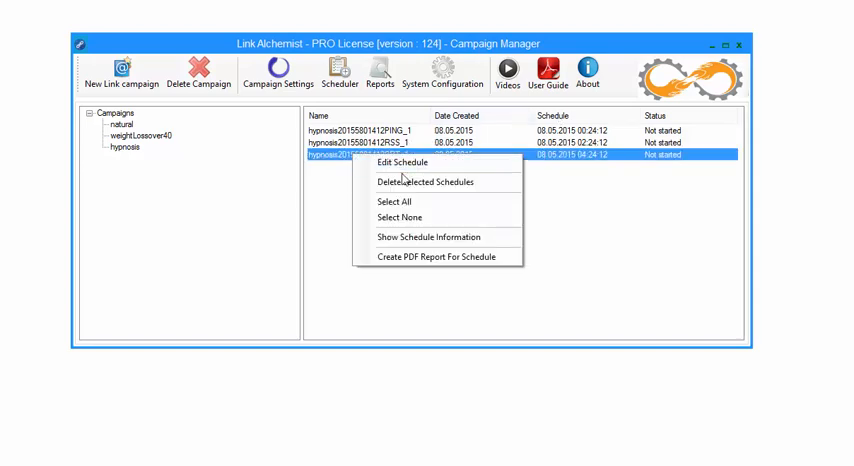
Step: Edit the SRT schedule, save the 09:24:12 start time, and acknowledge the confirmation
click(393, 167)
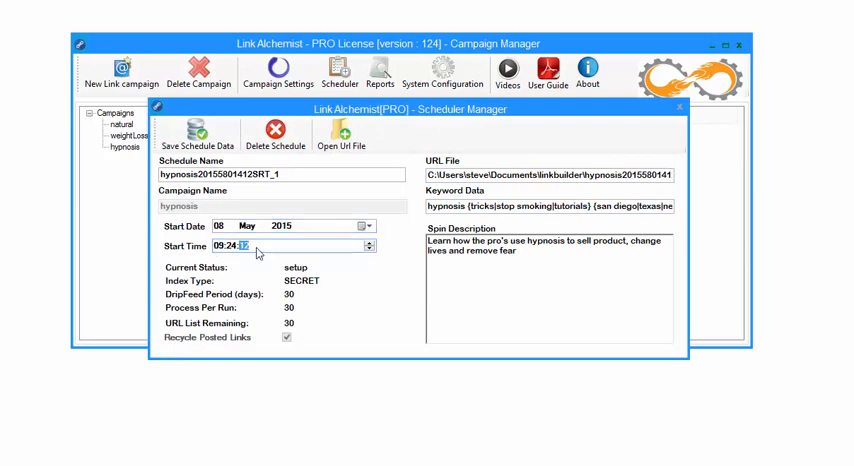
click(193, 135)
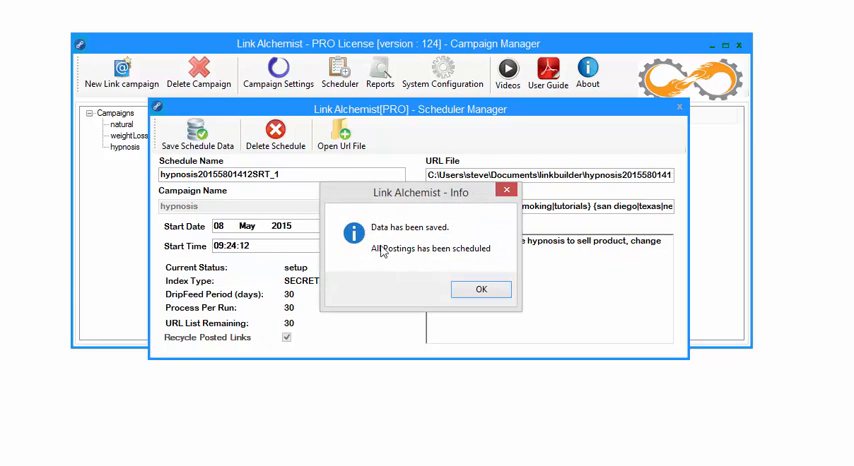
click(480, 289)
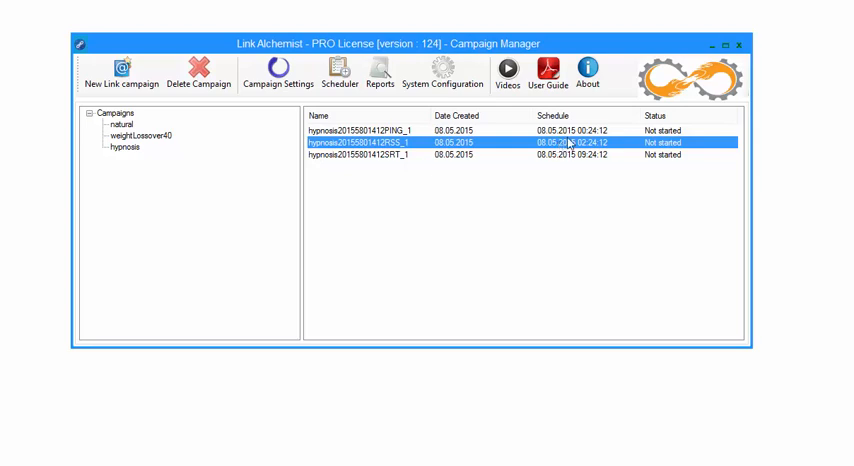
mouse_move(418, 165)
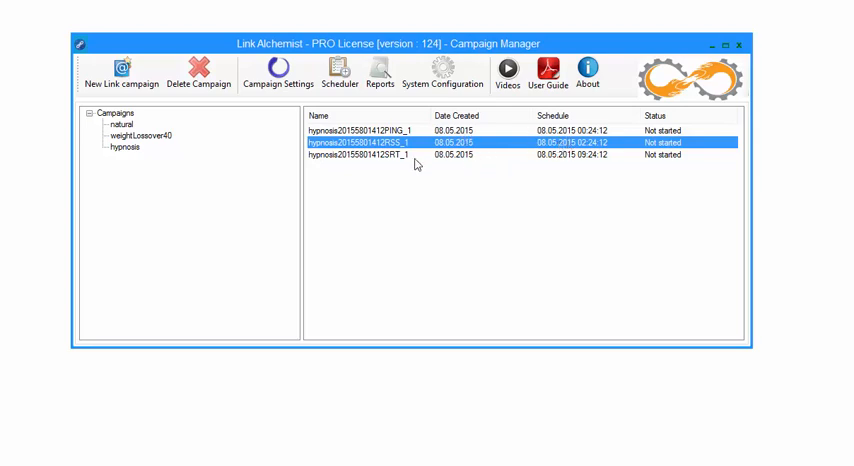
click(360, 155)
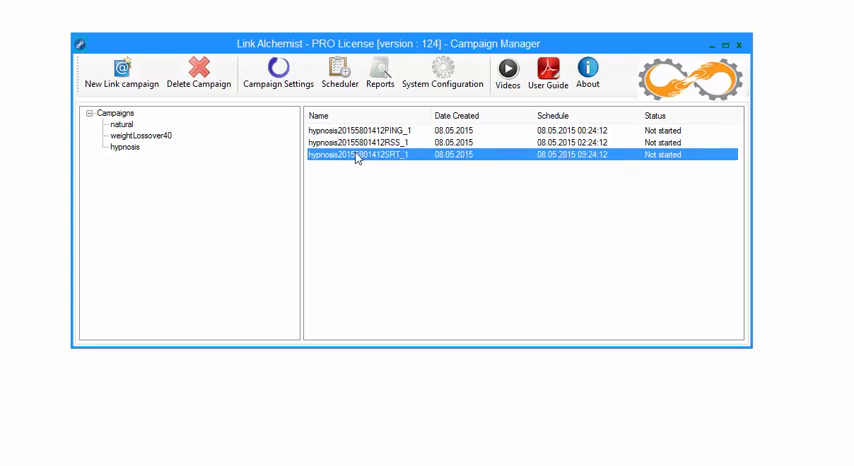